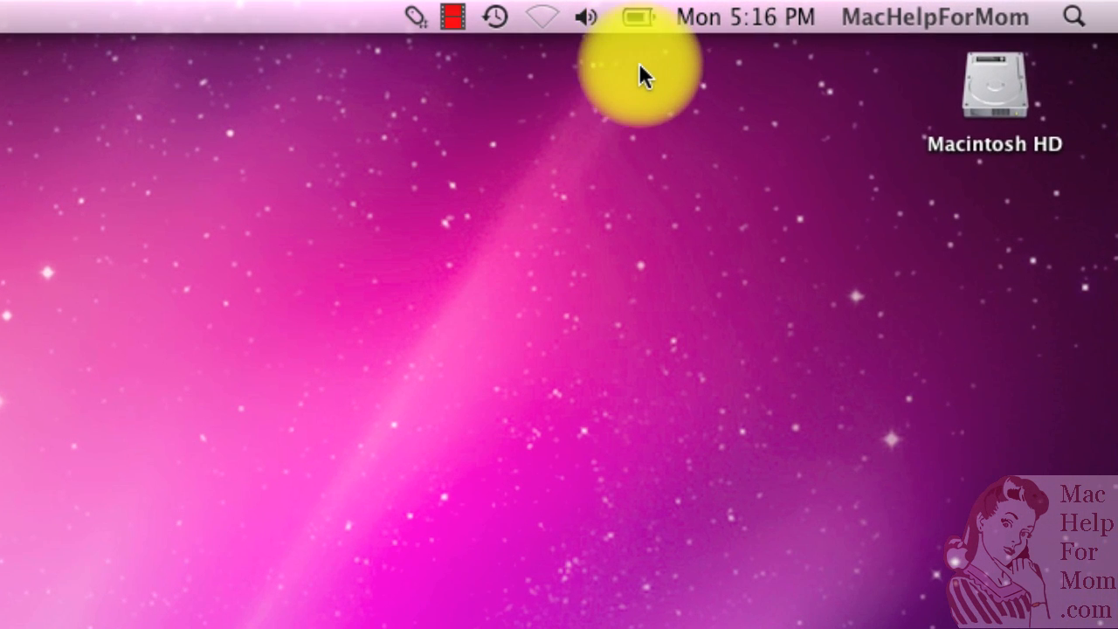
mouse_move(643, 105)
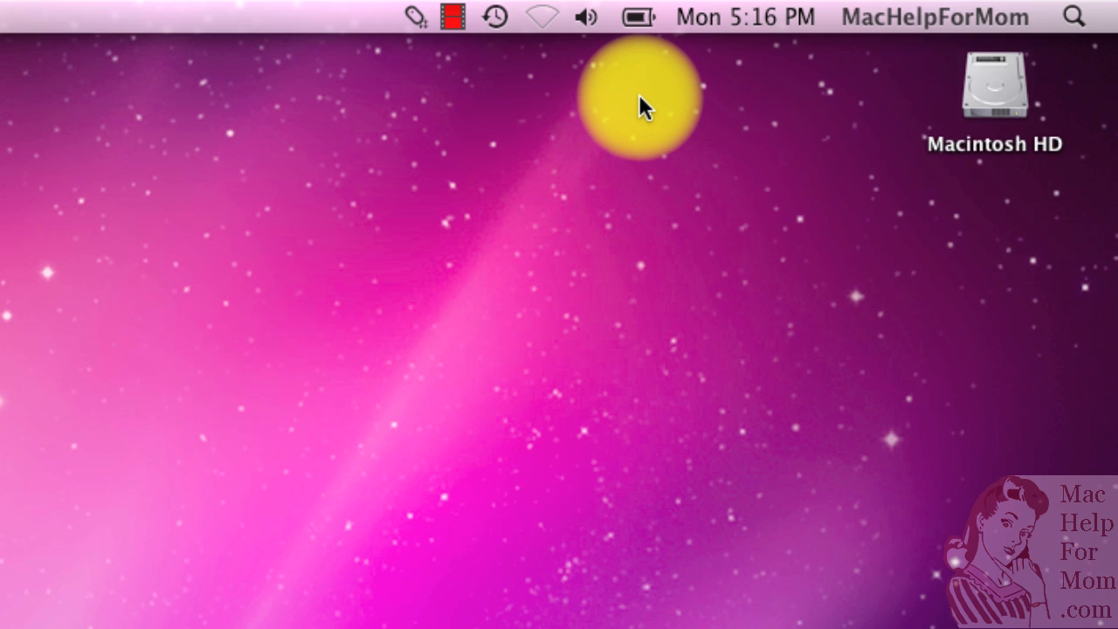
mouse_move(643, 76)
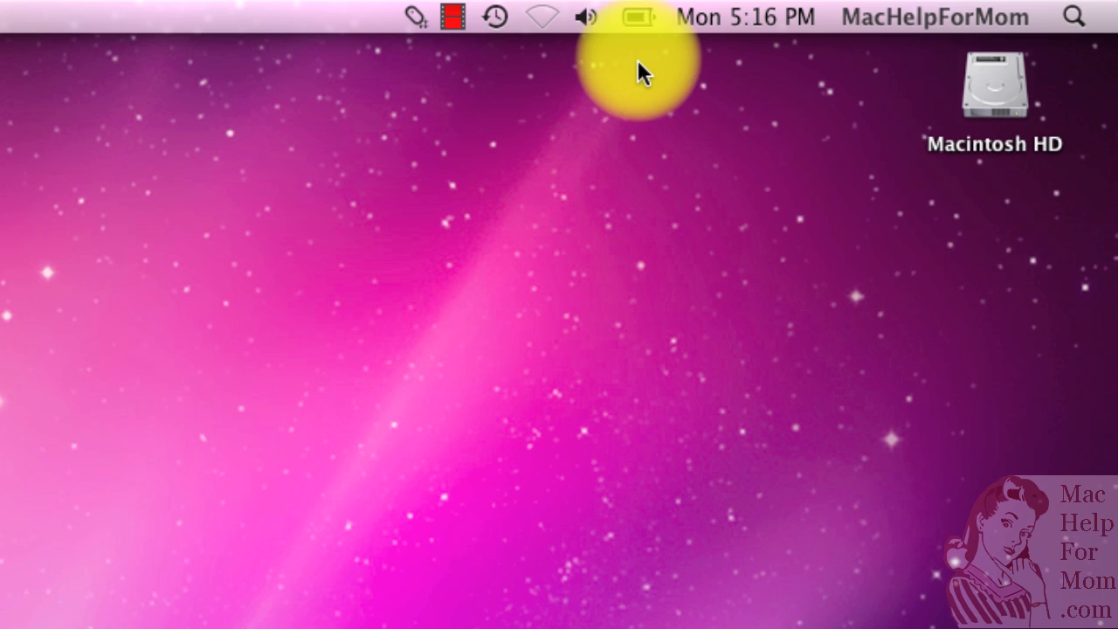
mouse_move(645, 105)
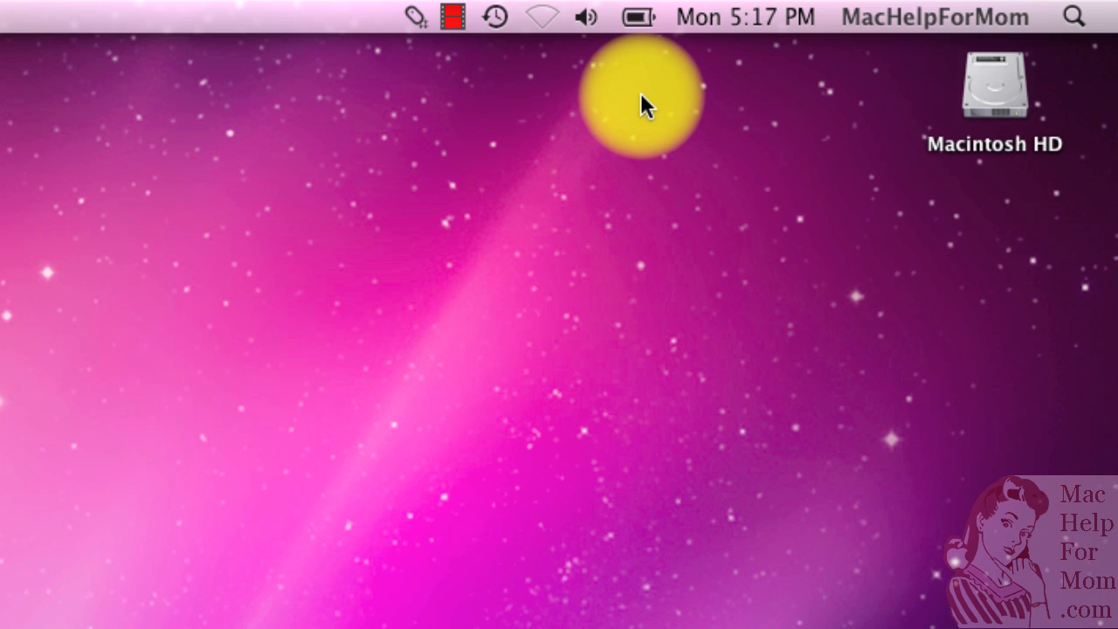
mouse_move(644, 18)
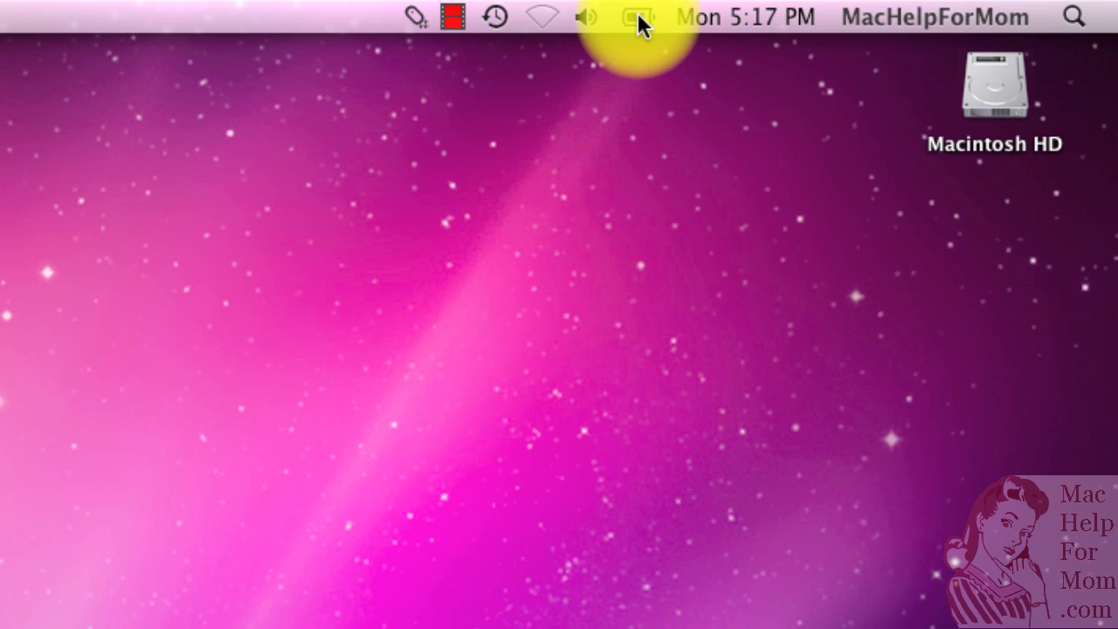
- Check the battery status menu, now reading 0:21 until full on the power adapter
left_click(638, 18)
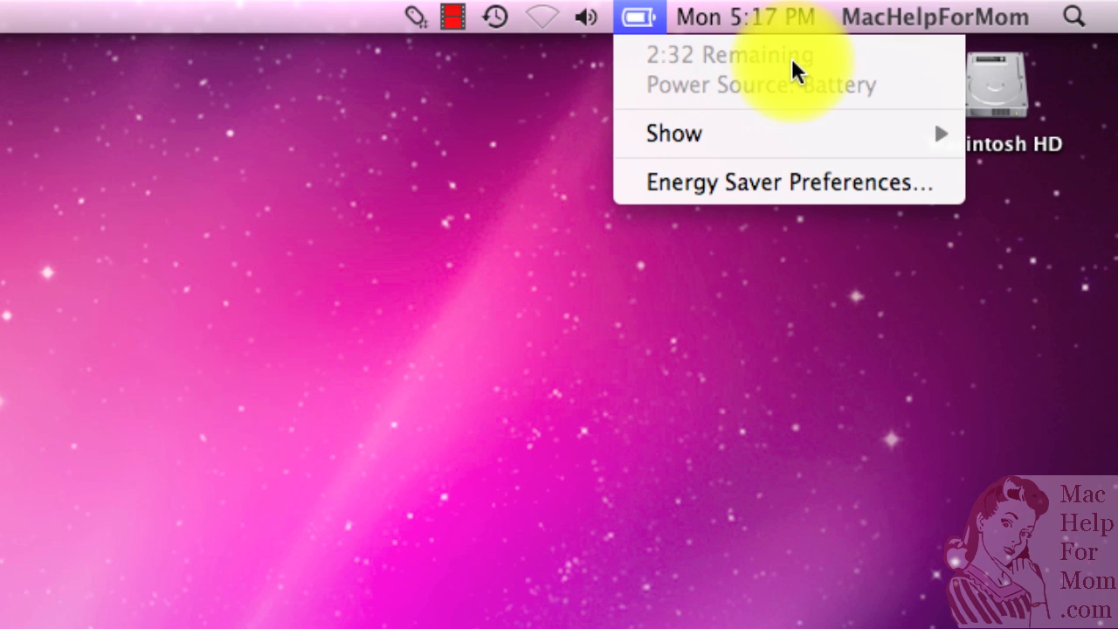
mouse_move(782, 69)
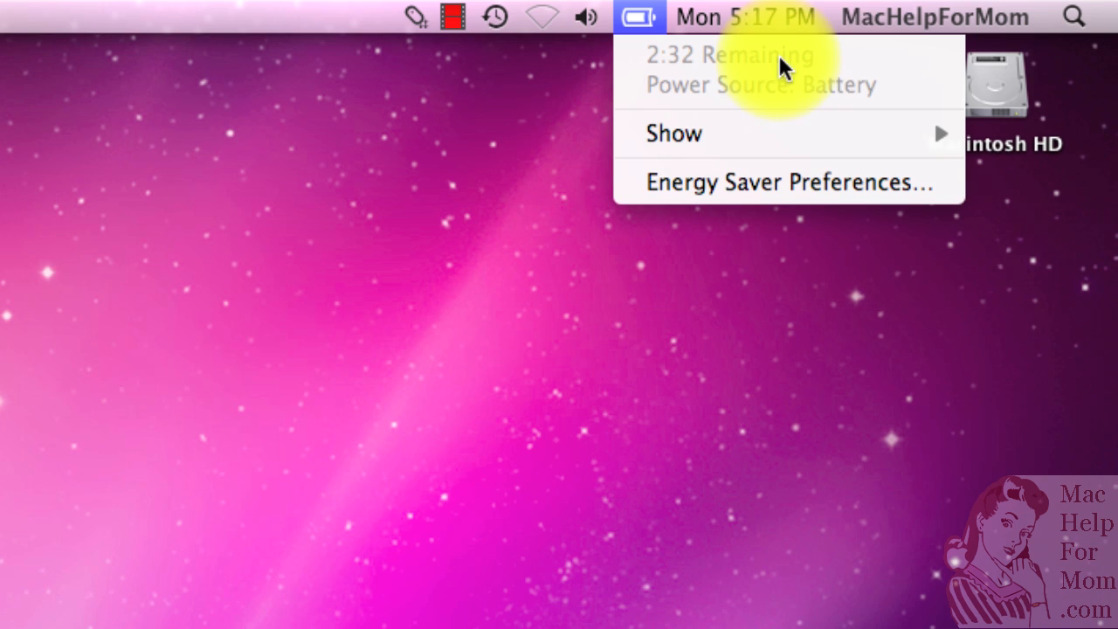
mouse_move(647, 32)
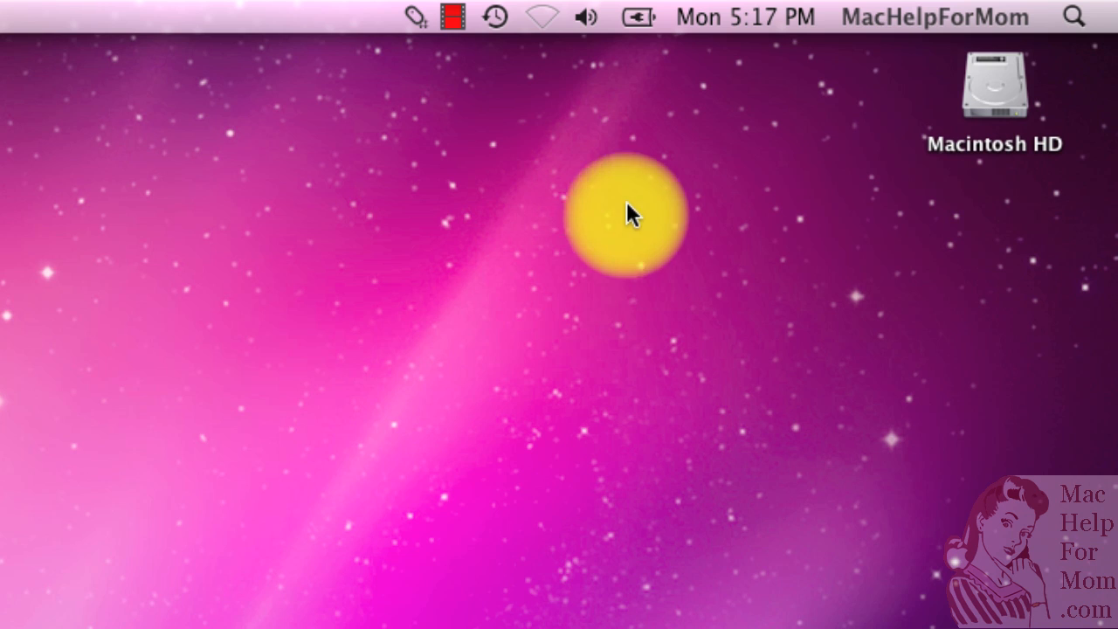
mouse_move(643, 91)
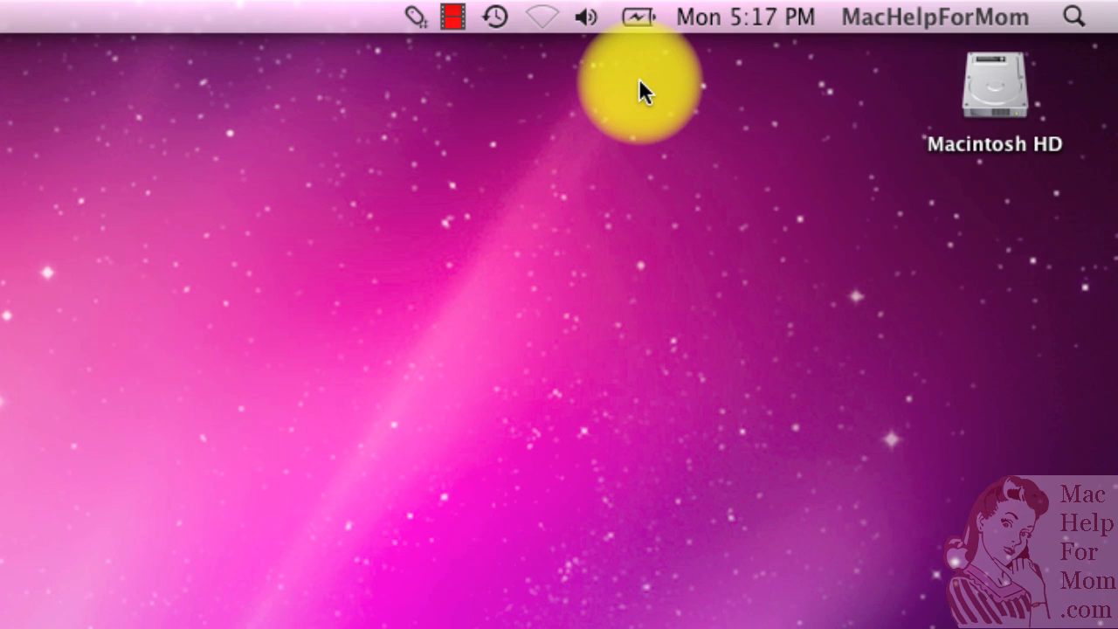
mouse_move(643, 35)
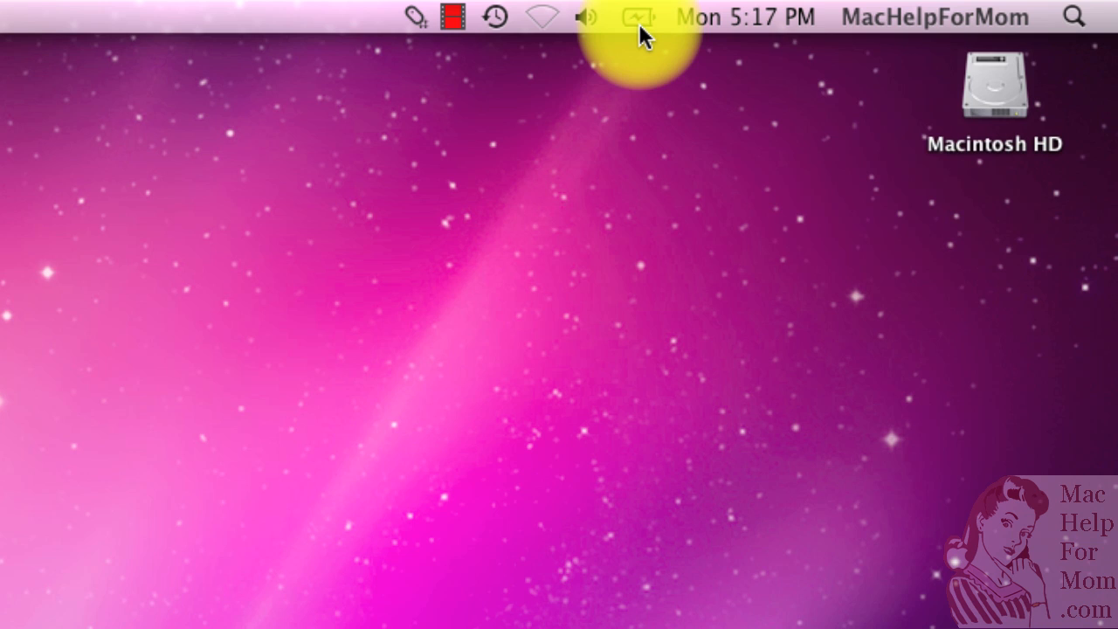
left_click(638, 17)
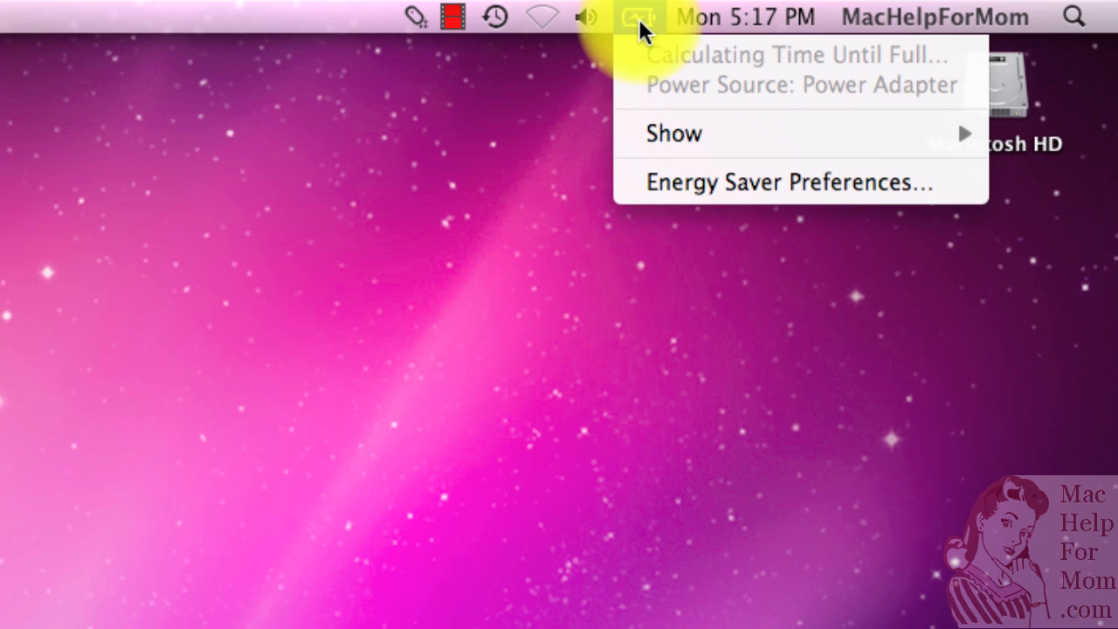
mouse_move(706, 69)
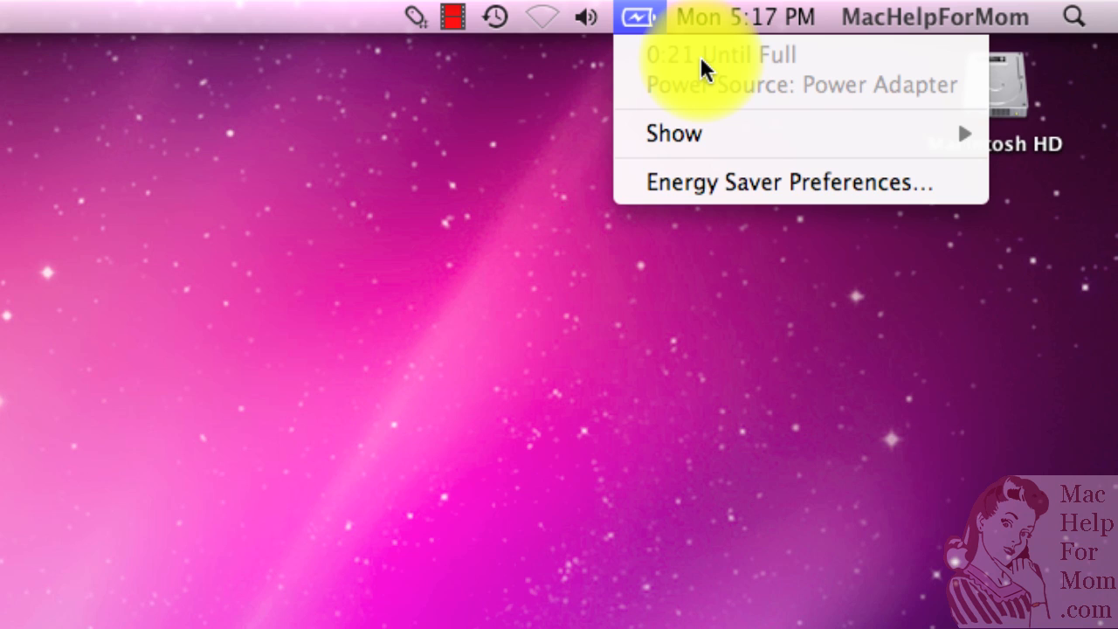
mouse_move(668, 70)
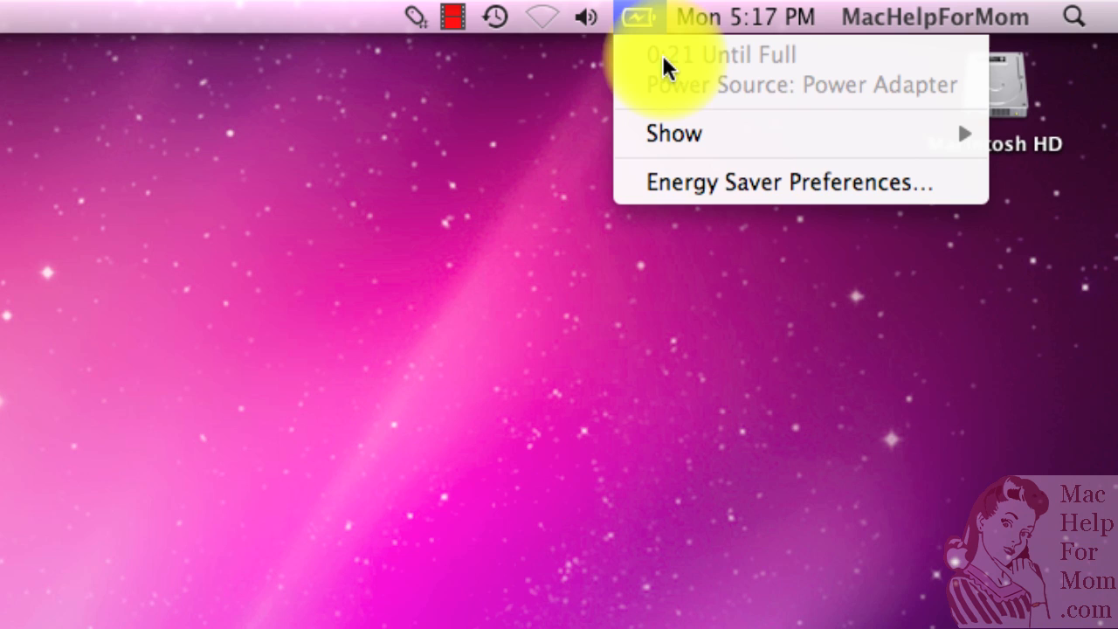
mouse_move(857, 72)
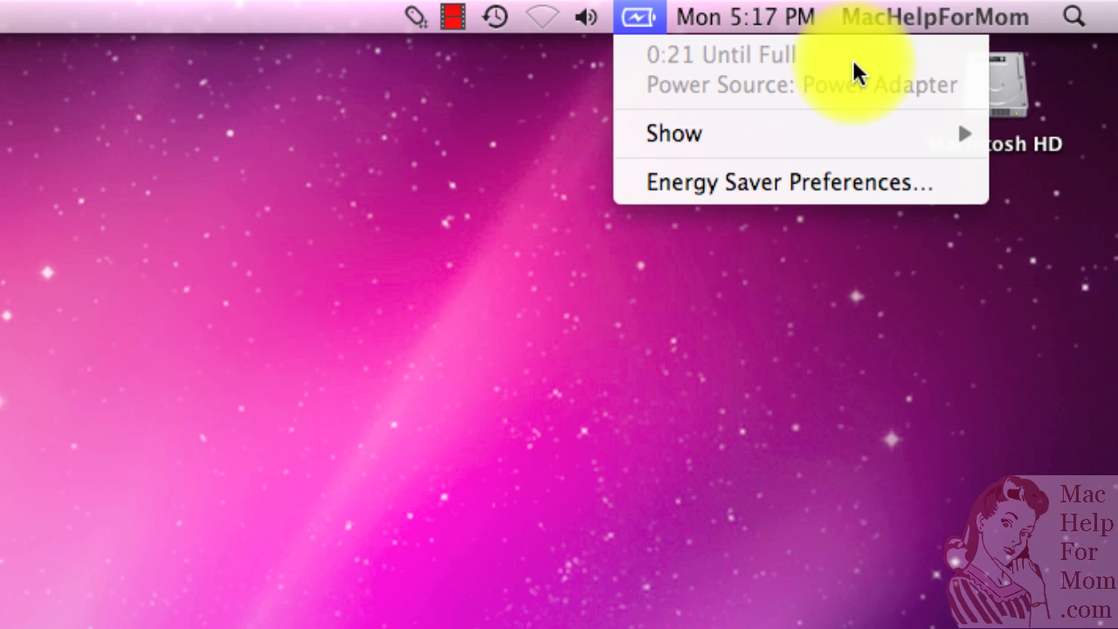
mouse_move(528, 119)
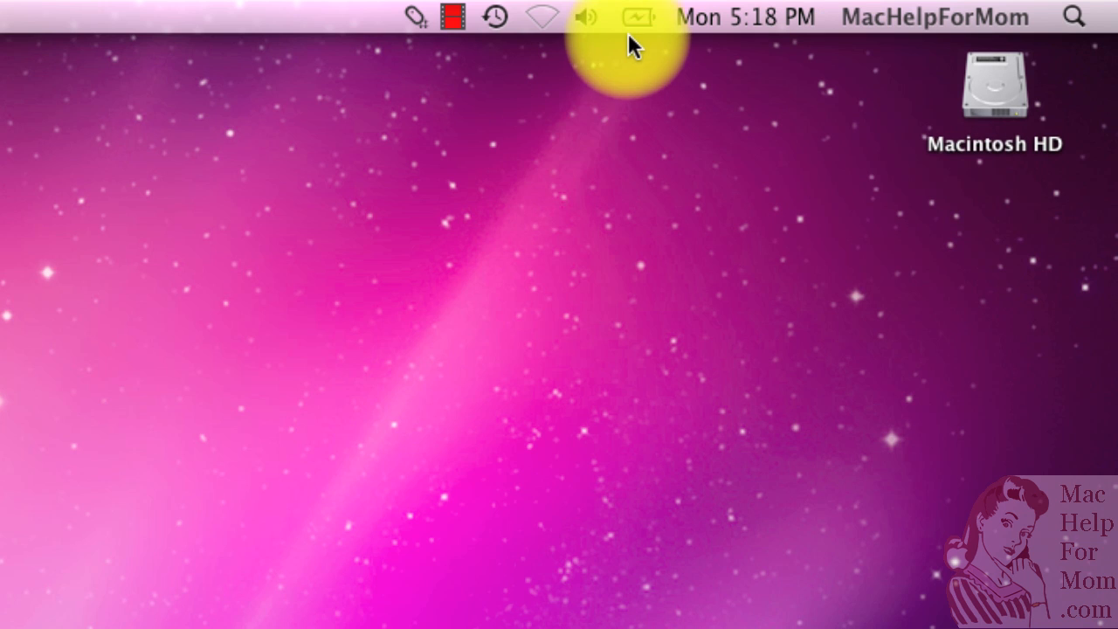
left_click(639, 17)
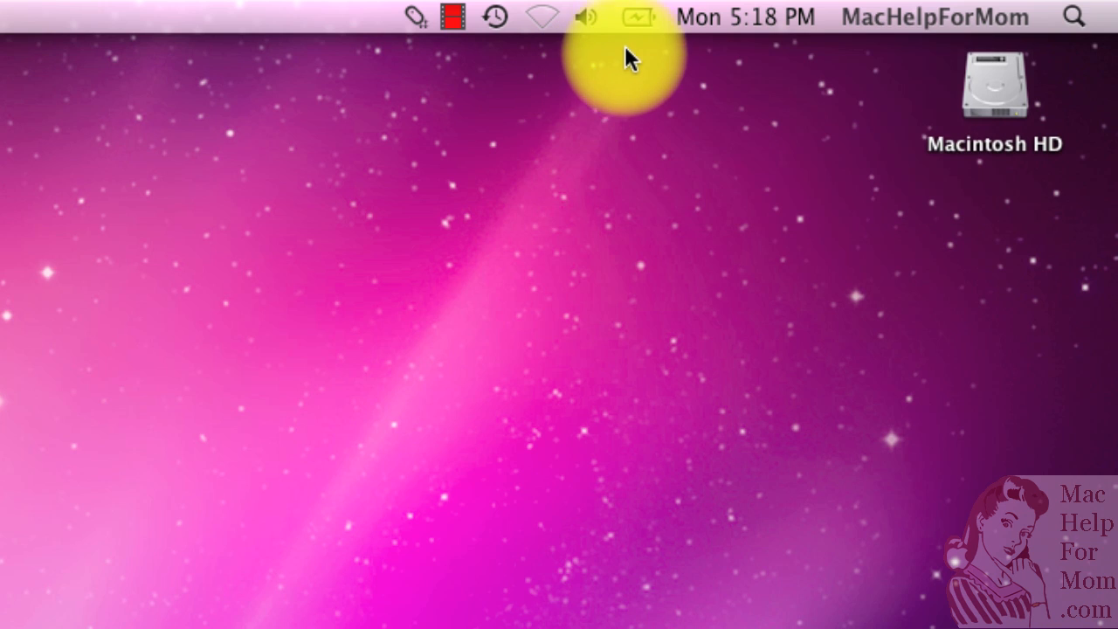
left_click(636, 18)
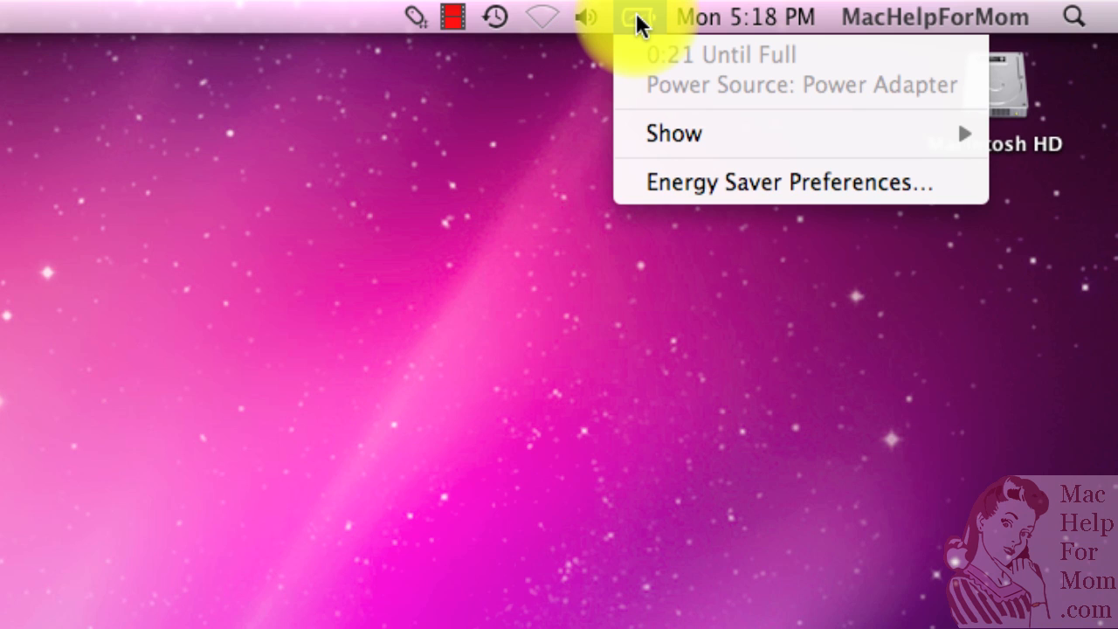
mouse_move(675, 132)
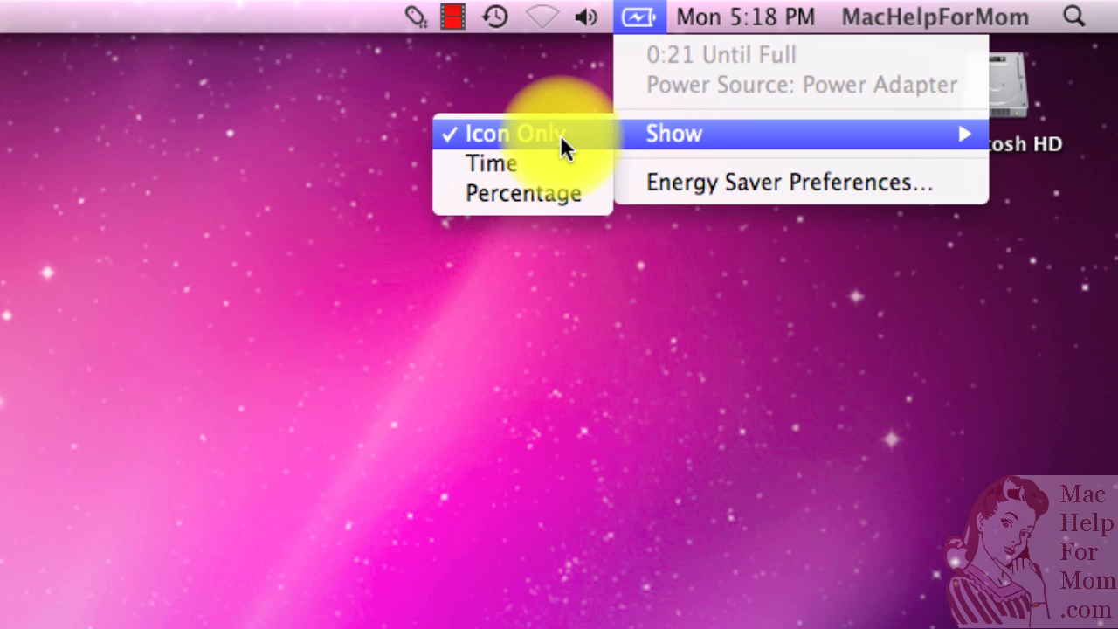
mouse_move(538, 164)
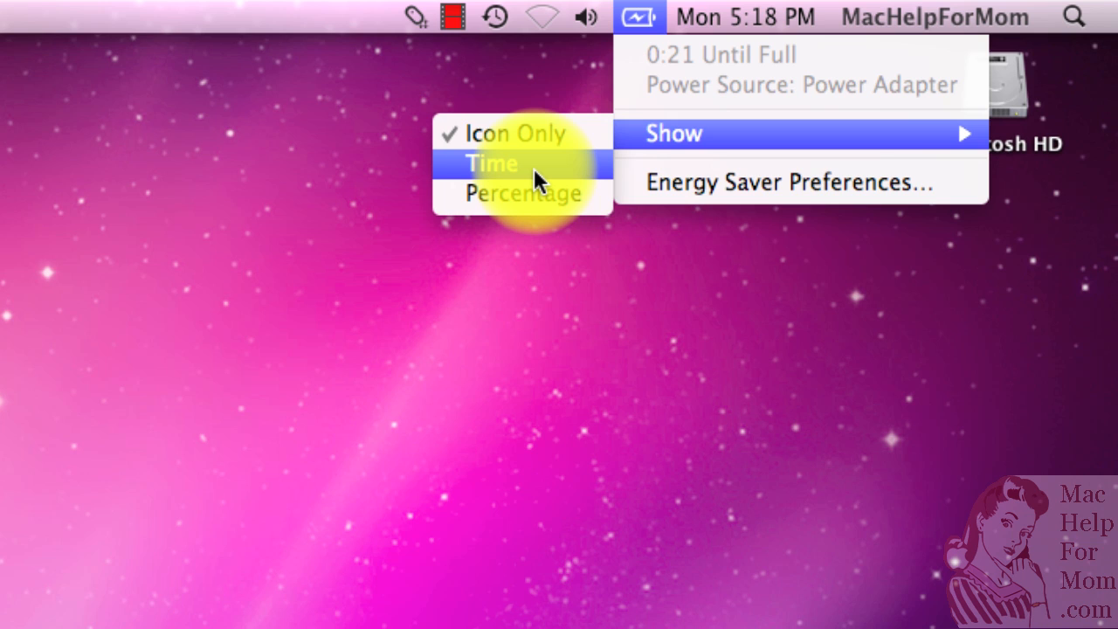
mouse_move(533, 192)
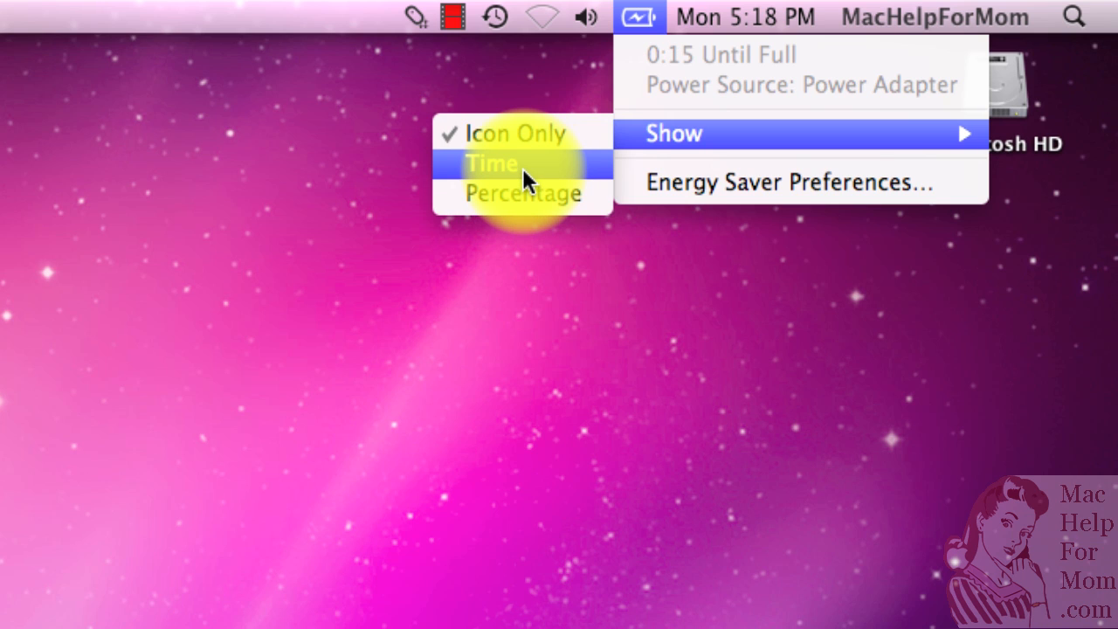
- Set Show to Time so 0:15 appears beside the icon, then review the menu at 92%
left_click(491, 164)
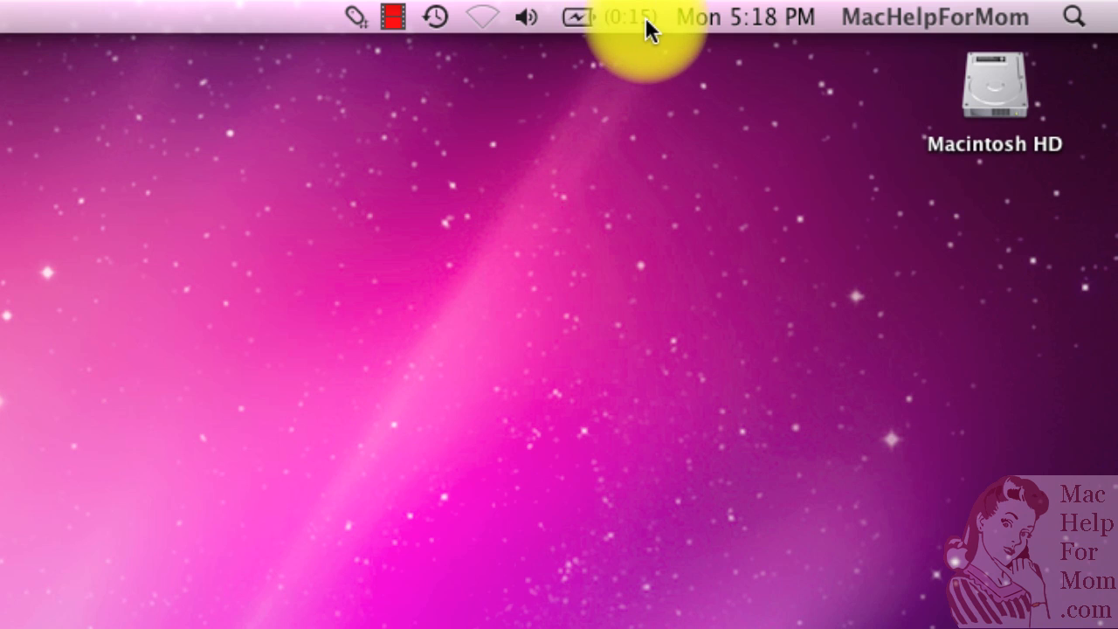
mouse_move(626, 44)
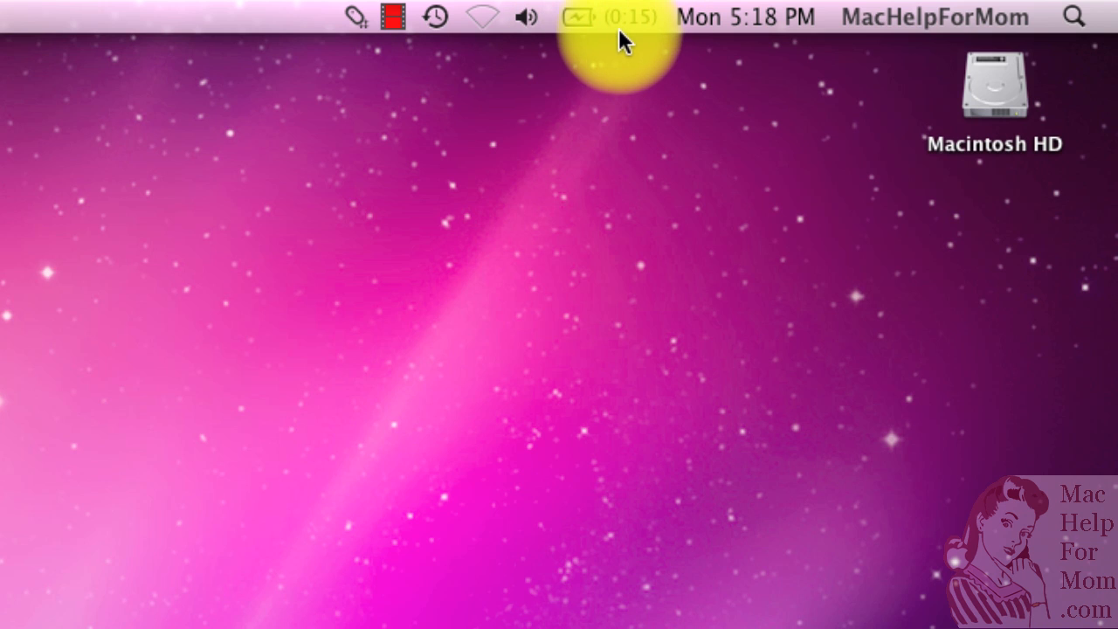
left_click(605, 17)
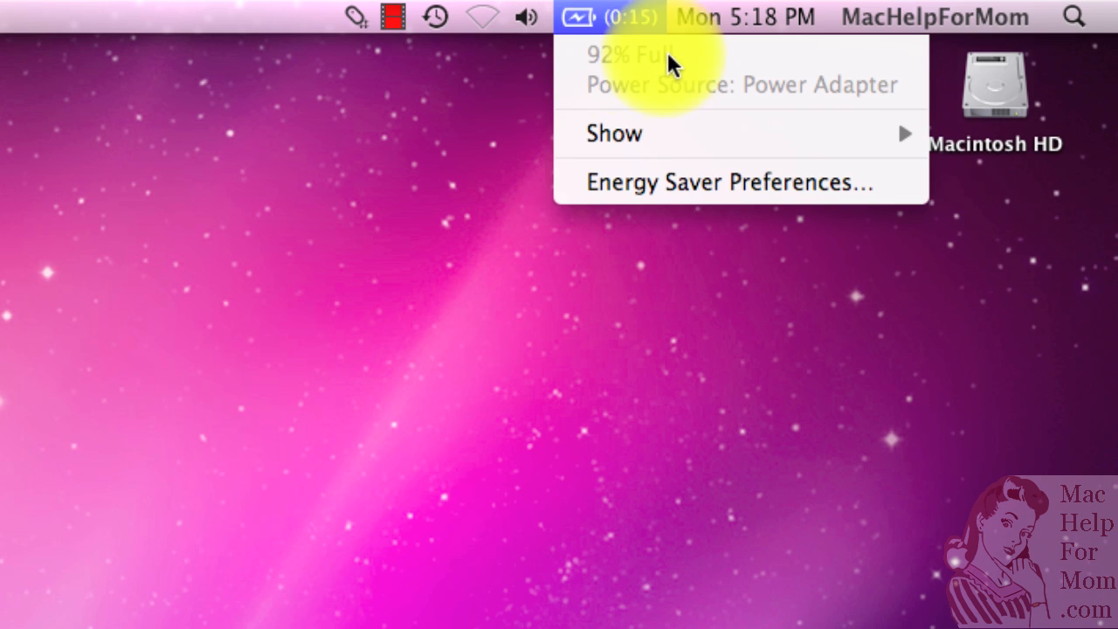
mouse_move(731, 70)
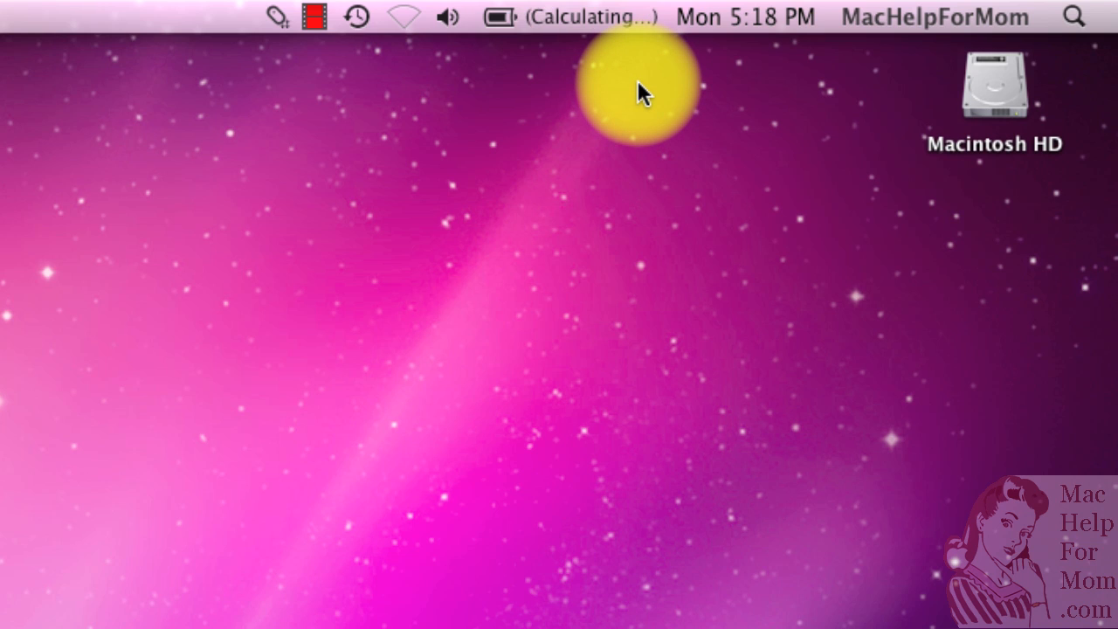
mouse_move(612, 97)
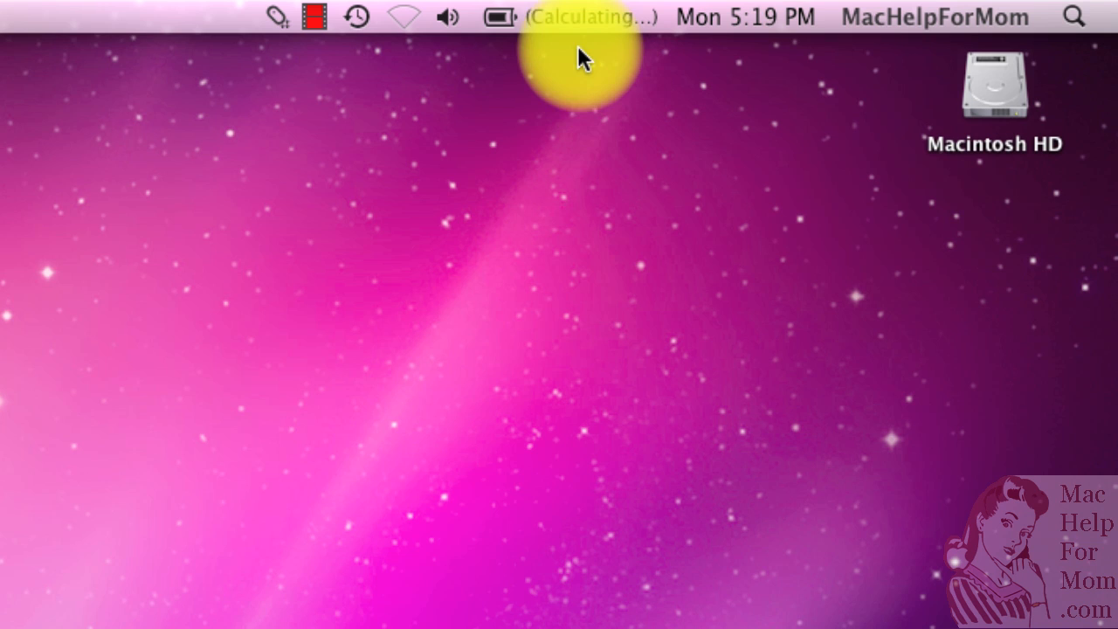
mouse_move(583, 94)
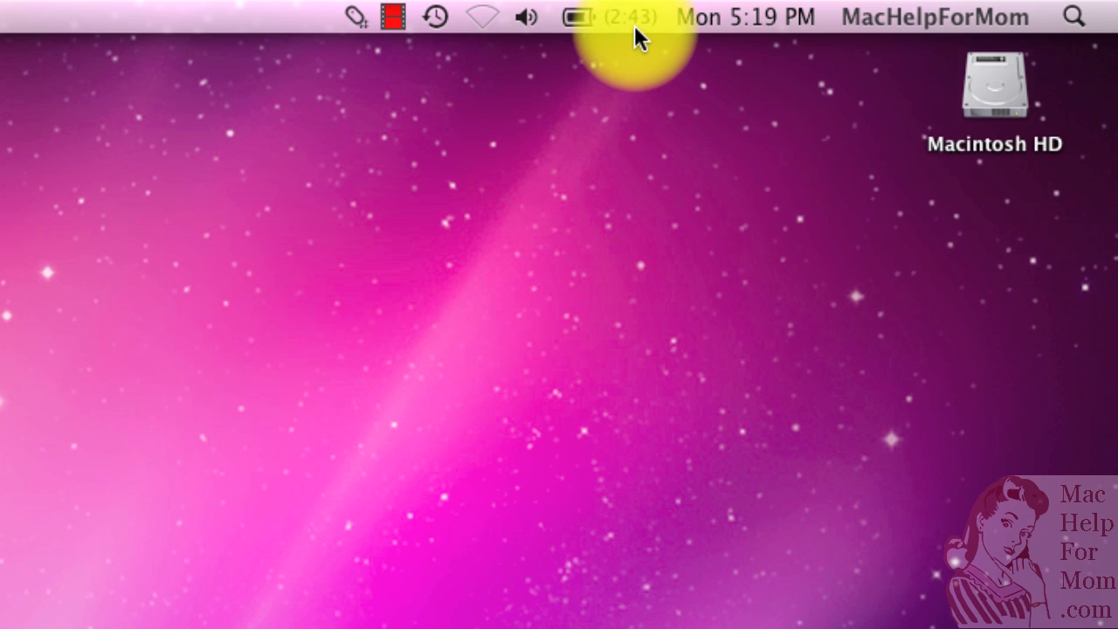
mouse_move(626, 107)
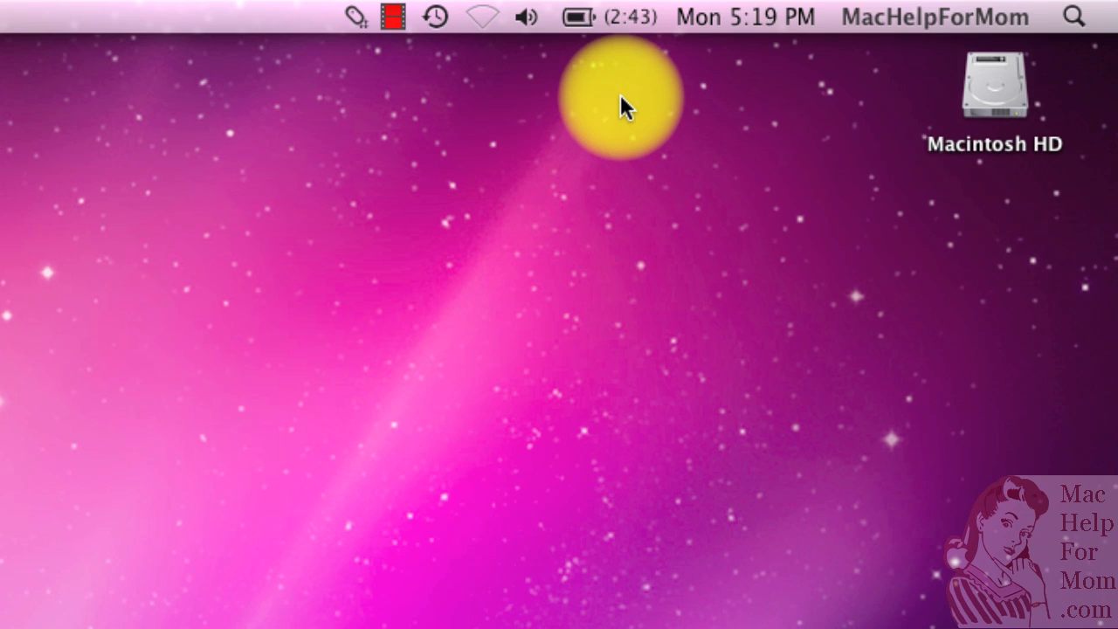